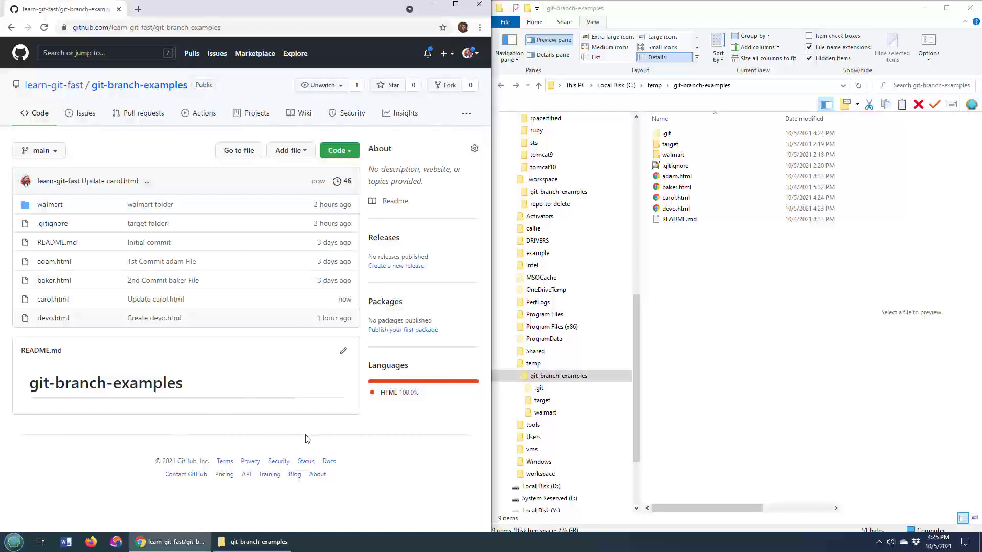
Launch Git Bash inside the local git-branch-examples repository folder
{"action": "left_click", "coordinate": [669, 133]}
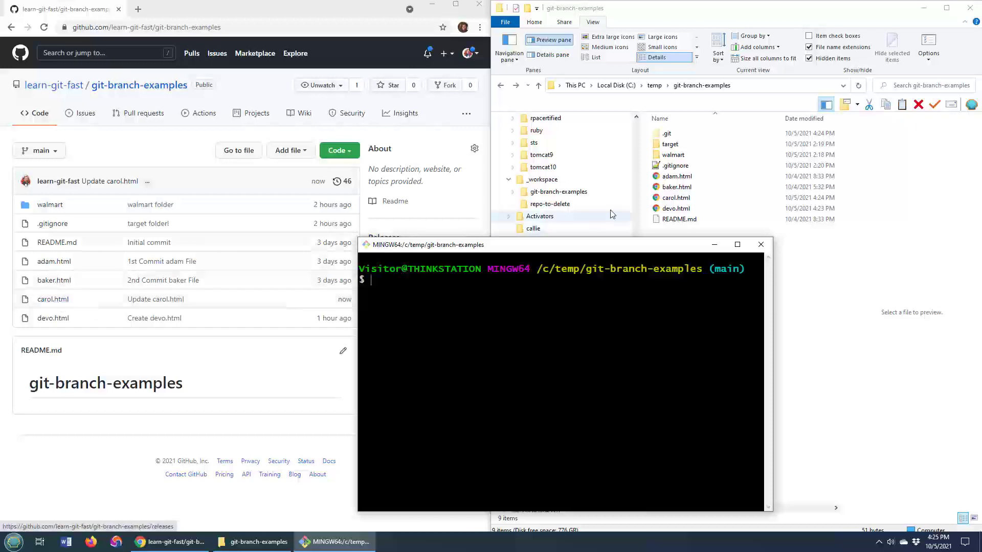
Run git pull origin, producing a merge conflict in carol.html, and view the conflicted file
{"action": "type", "text": "git"}
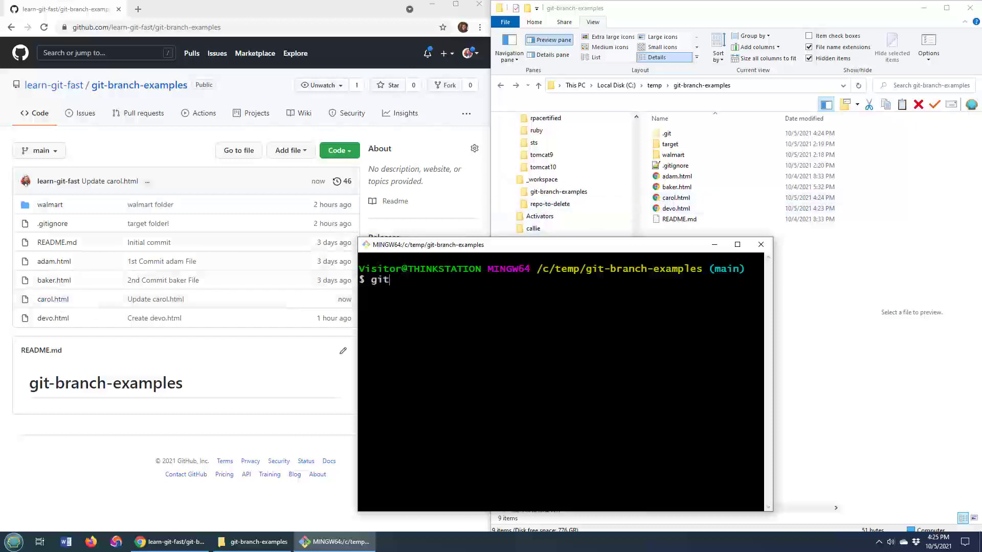
{"action": "type", "text": "pull origin"}
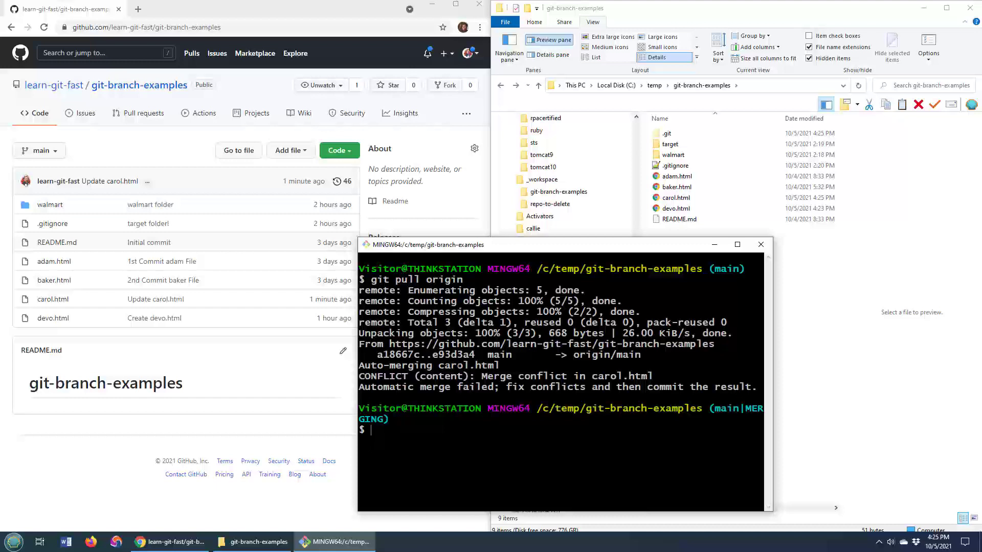
{"action": "left_click", "coordinate": [675, 197]}
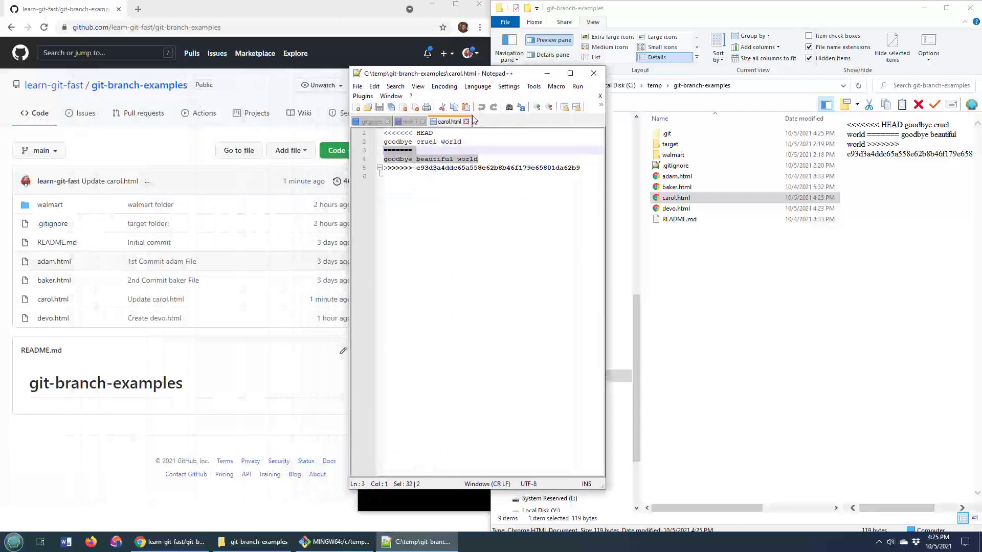
Close carol.html and Notepad++, discarding the unsaved 'new 1' scratch note
{"action": "left_click", "coordinate": [466, 121]}
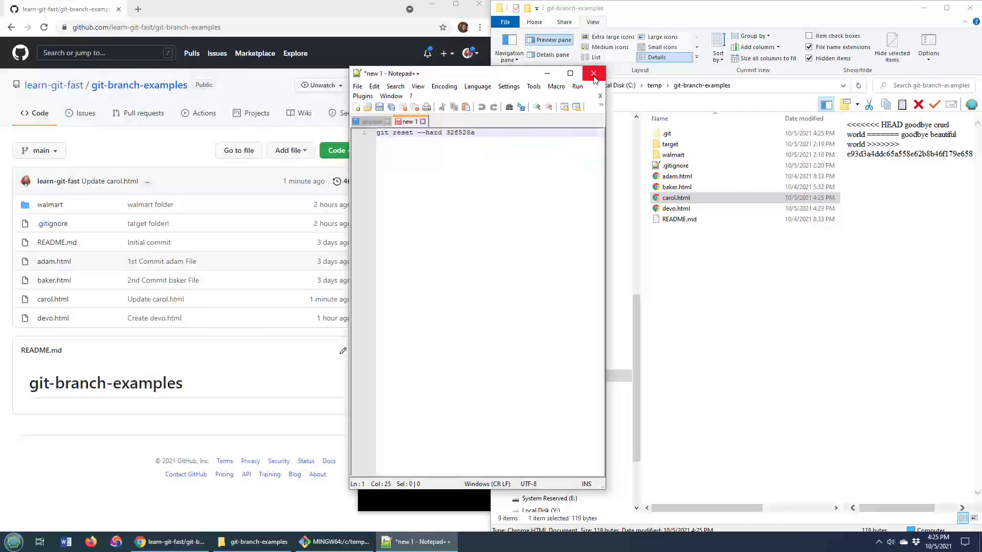
{"action": "left_click", "coordinate": [593, 74]}
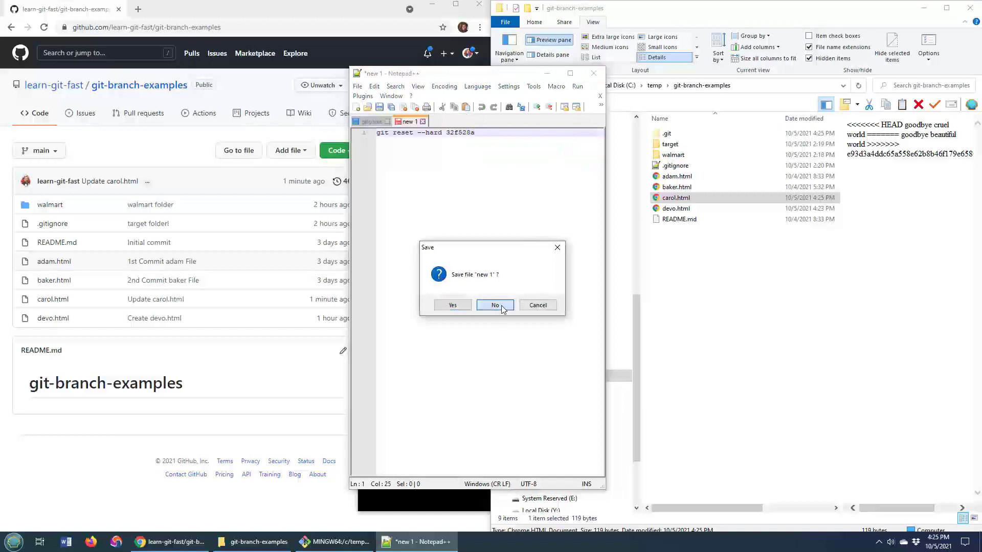
{"action": "left_click", "coordinate": [495, 305]}
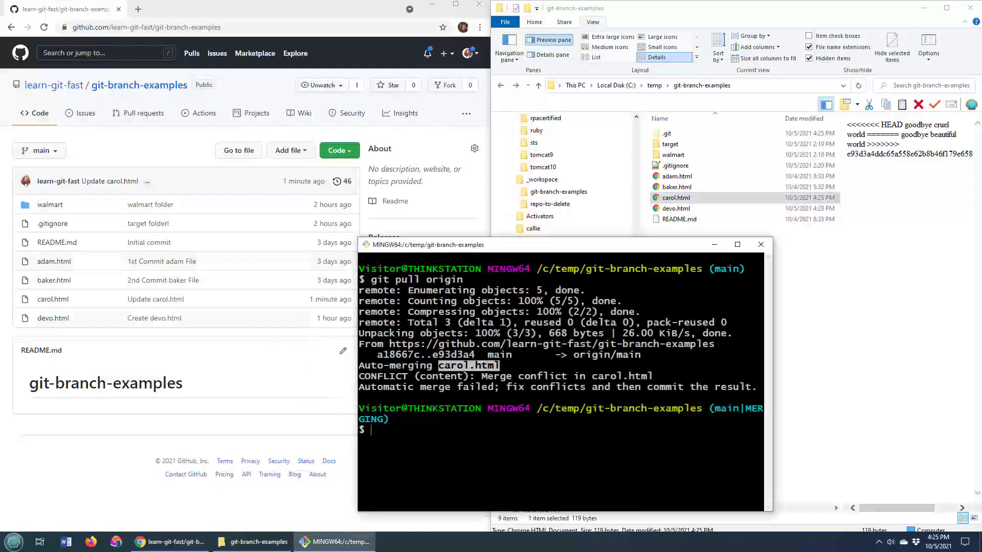
Run git reset --hard HEAD to discard the conflict and return main to commit 872ba9b
{"action": "type", "text": "git reset --hard HEAD"}
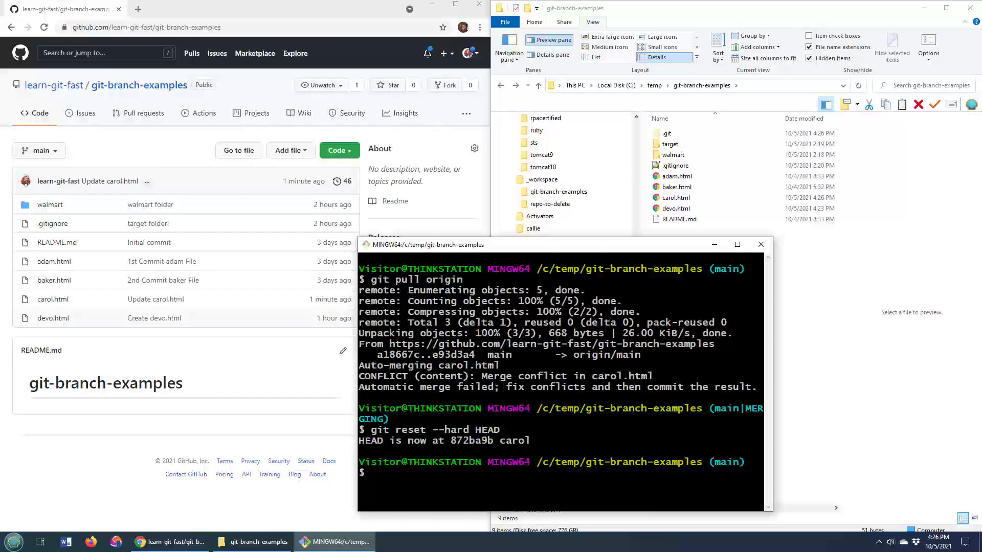
View carol.html in Notepad++ to confirm it reads only 'goodbye cruel world', then return to Git Bash
{"action": "right_click", "coordinate": [676, 197]}
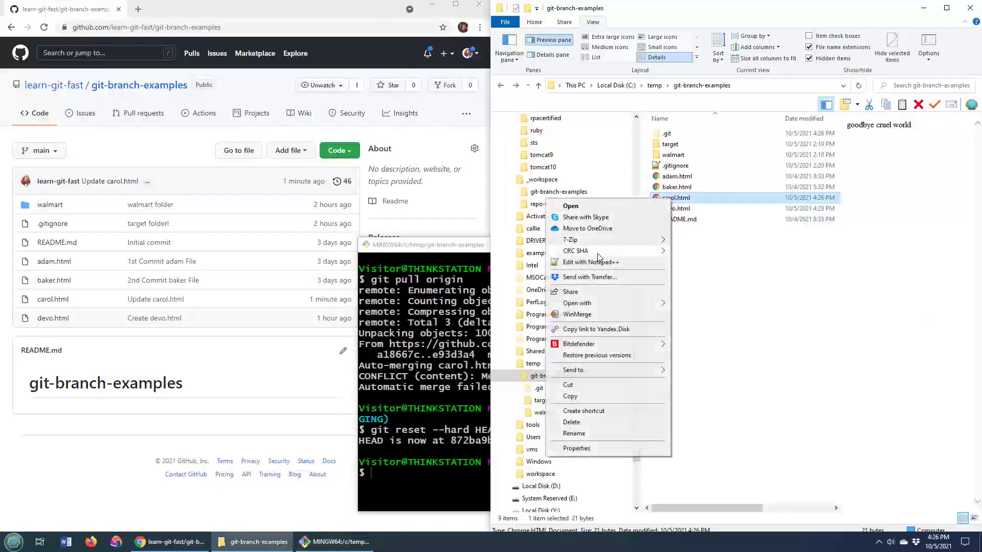
{"action": "left_click", "coordinate": [589, 262]}
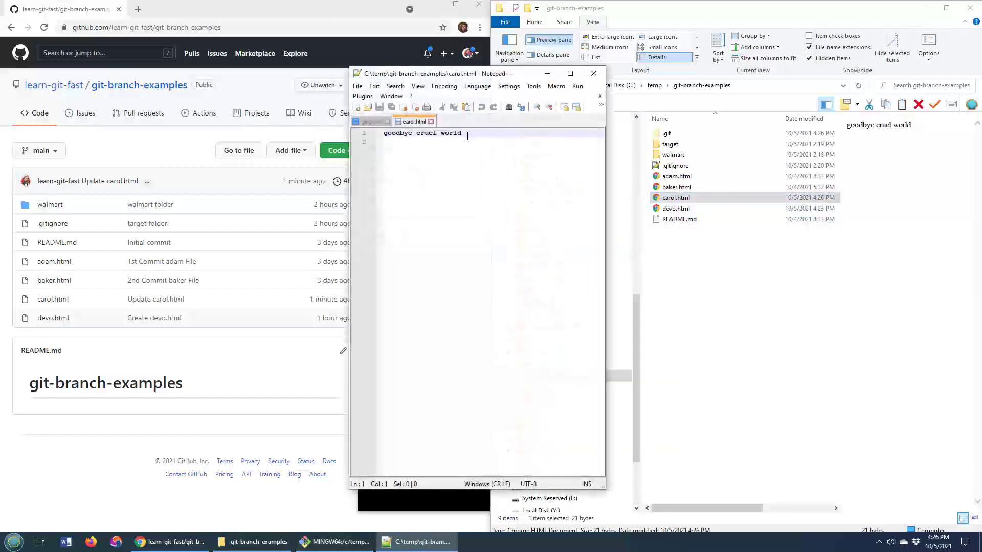
{"action": "left_click", "coordinate": [368, 121]}
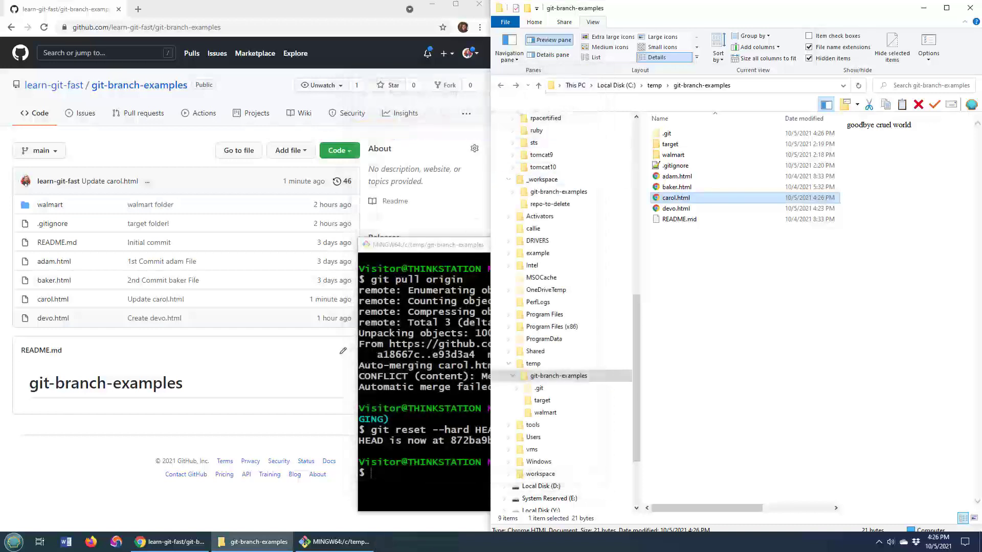
{"action": "left_click", "coordinate": [426, 245]}
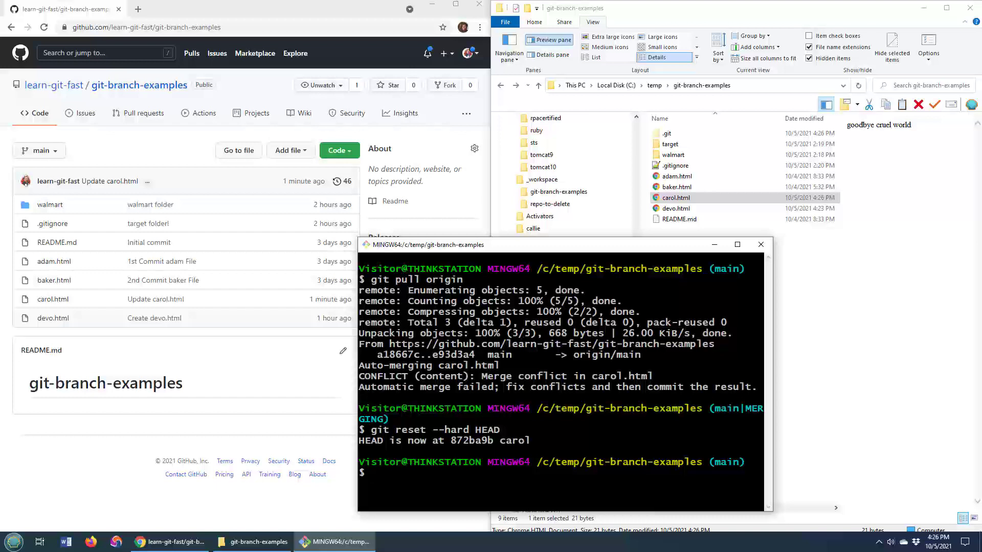
Run git pull origin again, recreating the carol.html merge conflict
{"action": "type", "text": "git pull origin"}
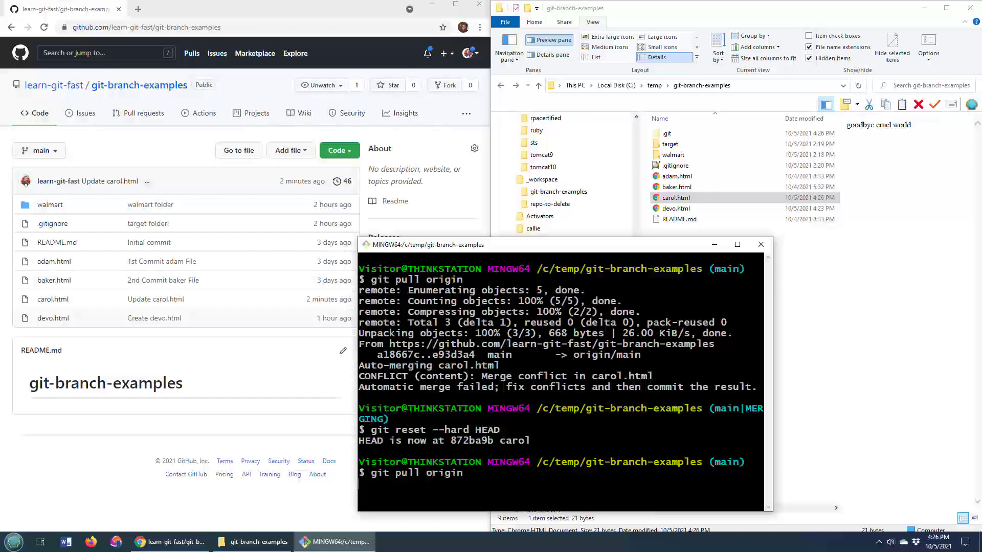
{"action": "key", "text": "Return"}
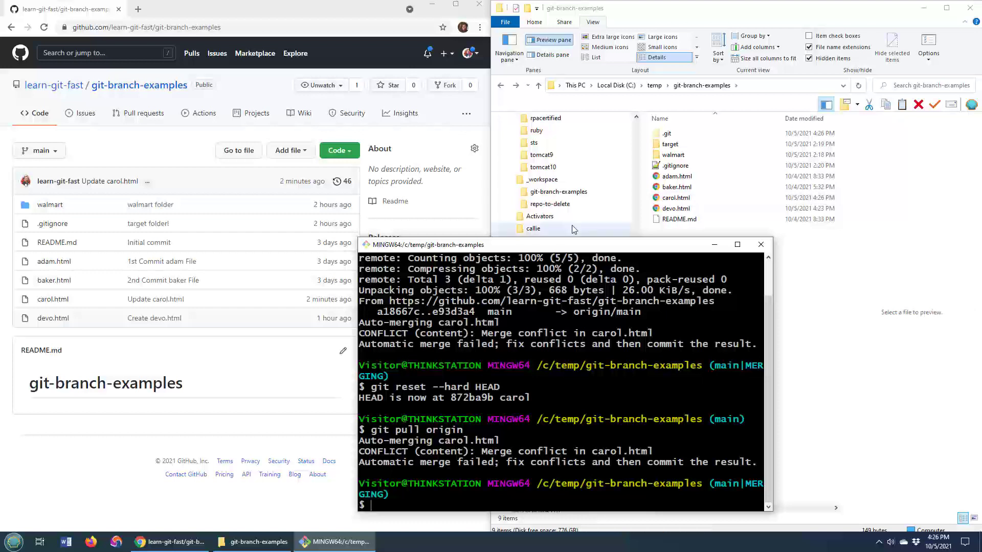
View the conflicted carol.html in Notepad++ showing HEAD and incoming conflict markers
{"action": "right_click", "coordinate": [676, 198]}
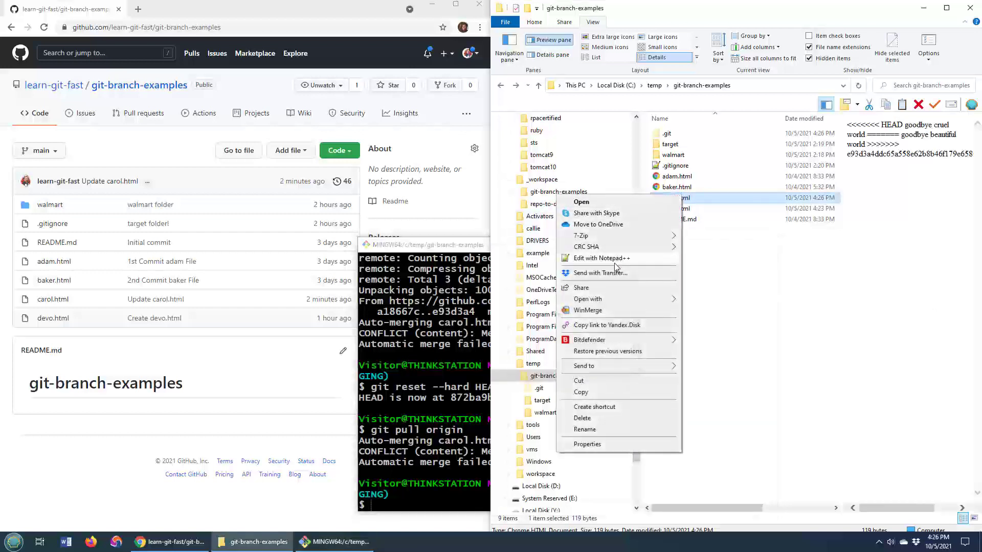
{"action": "left_click", "coordinate": [600, 257]}
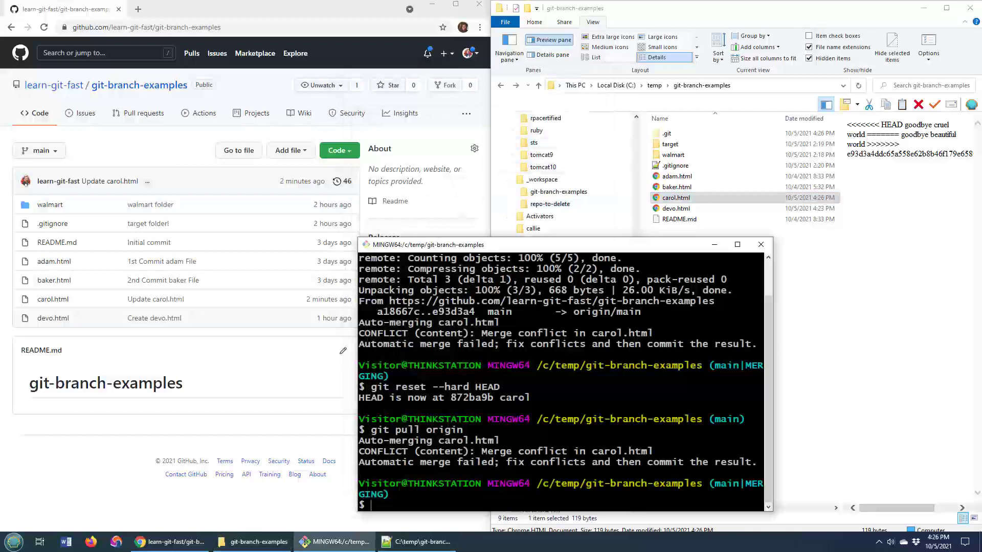
Run git merge --abort to leave the merging state and return to a clean main
{"action": "type", "text": "git merge --abort"}
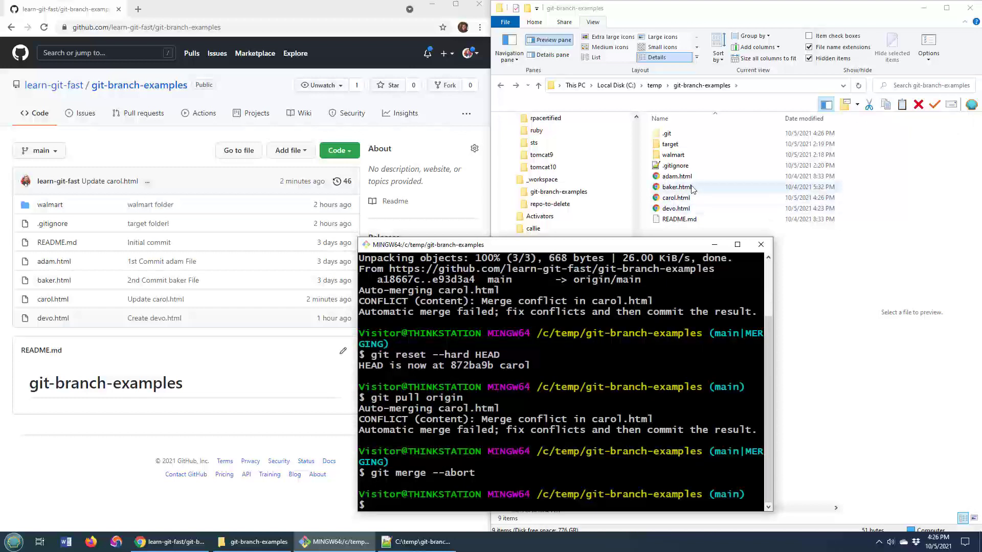
View carol.html in Notepad++ to confirm it reads only 'goodbye cruel world', then close the editor
{"action": "right_click", "coordinate": [676, 198]}
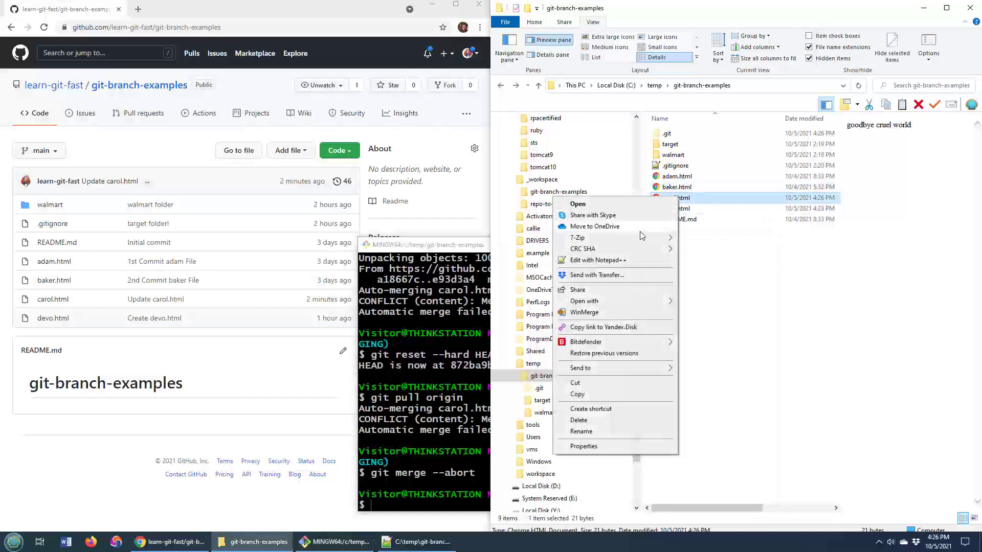
{"action": "left_click", "coordinate": [597, 260]}
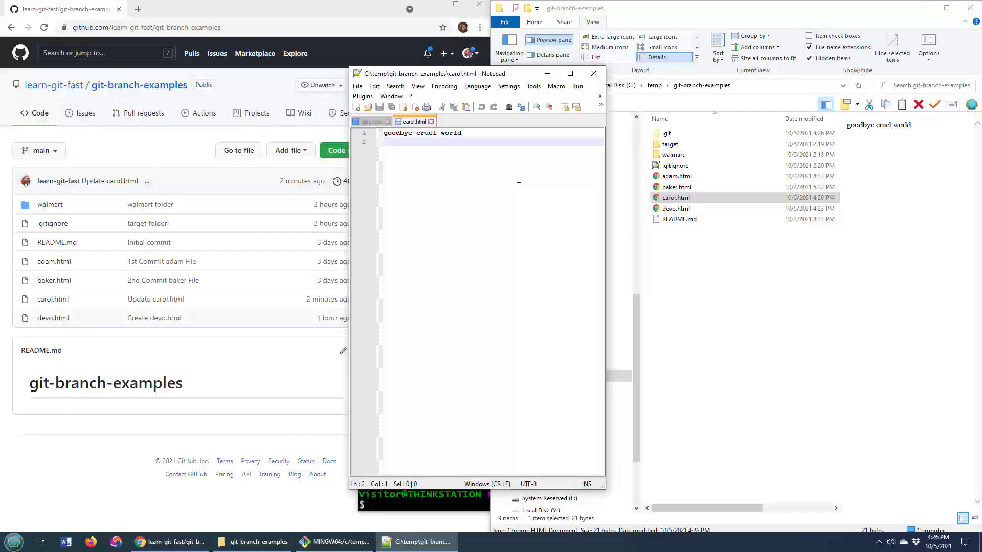
{"action": "left_click", "coordinate": [370, 122]}
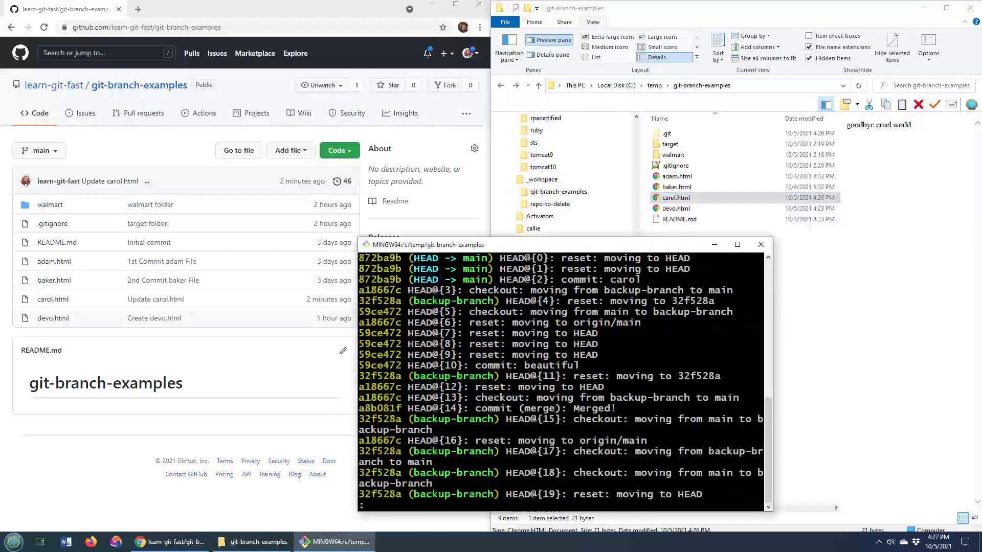
Page through the git reflog output to older HEAD movements, including main's resets at 872ba9b
{"action": "scroll", "scroll_direction": "down", "scroll_amount": 3}
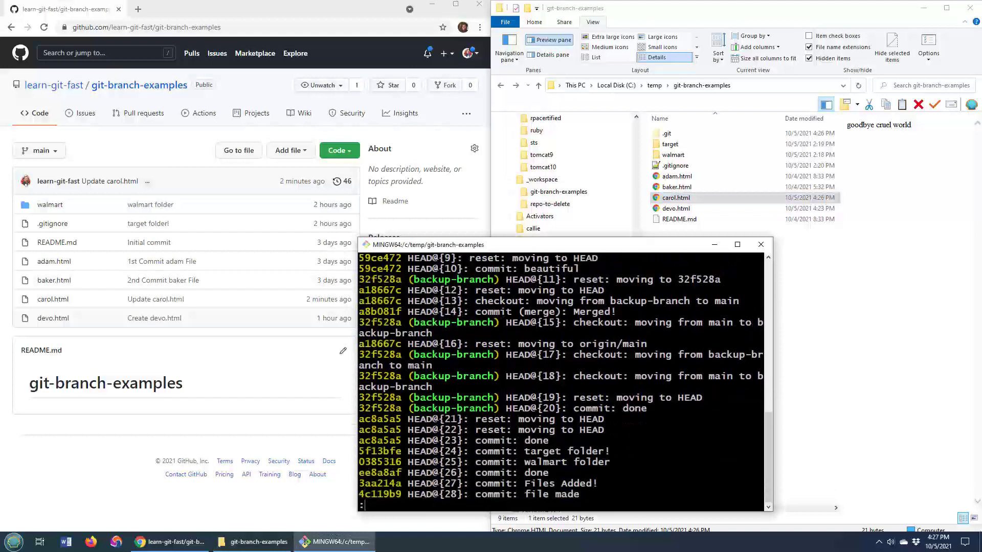
{"action": "scroll", "scroll_direction": "down", "scroll_amount": 3}
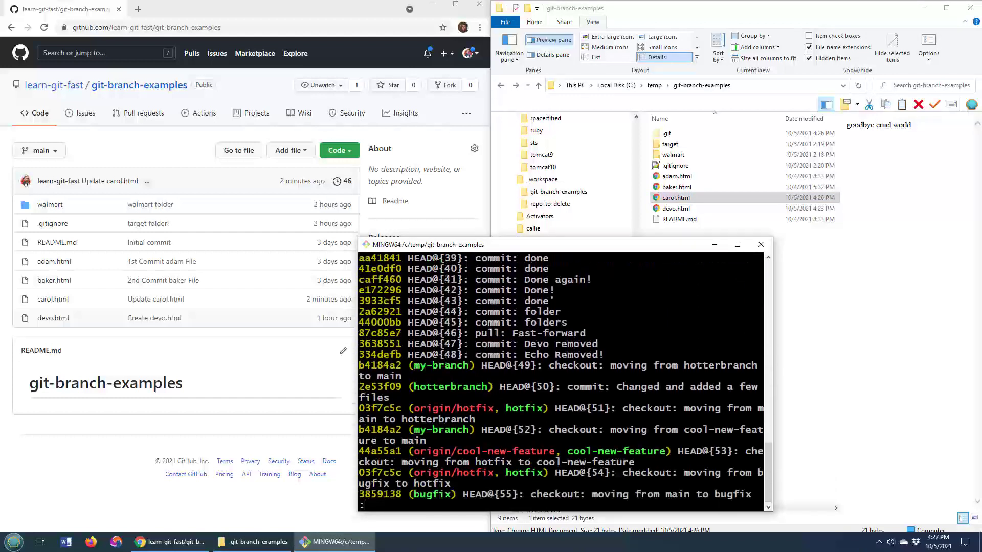
{"action": "scroll", "scroll_direction": "down", "scroll_amount": 3}
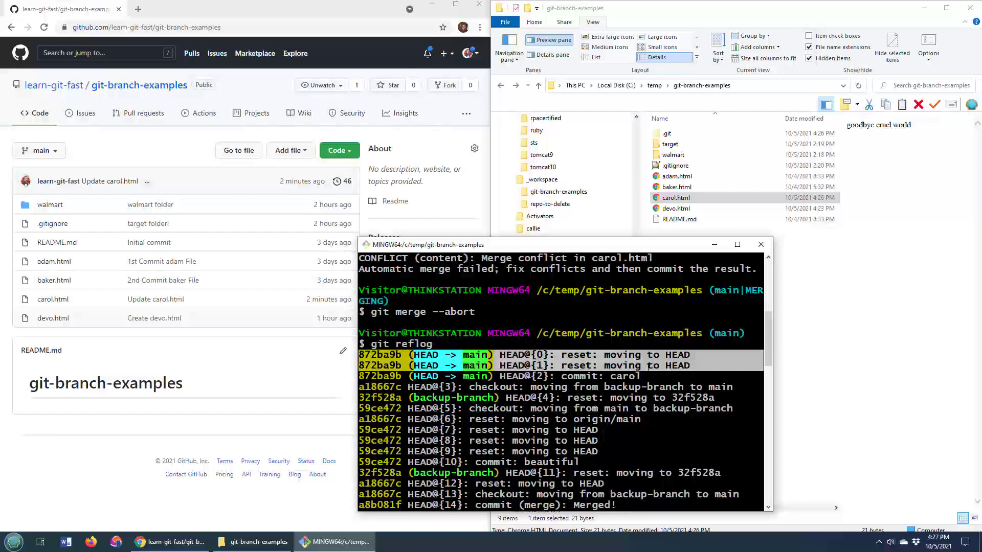
{"action": "mouse_move", "coordinate": [646, 367]}
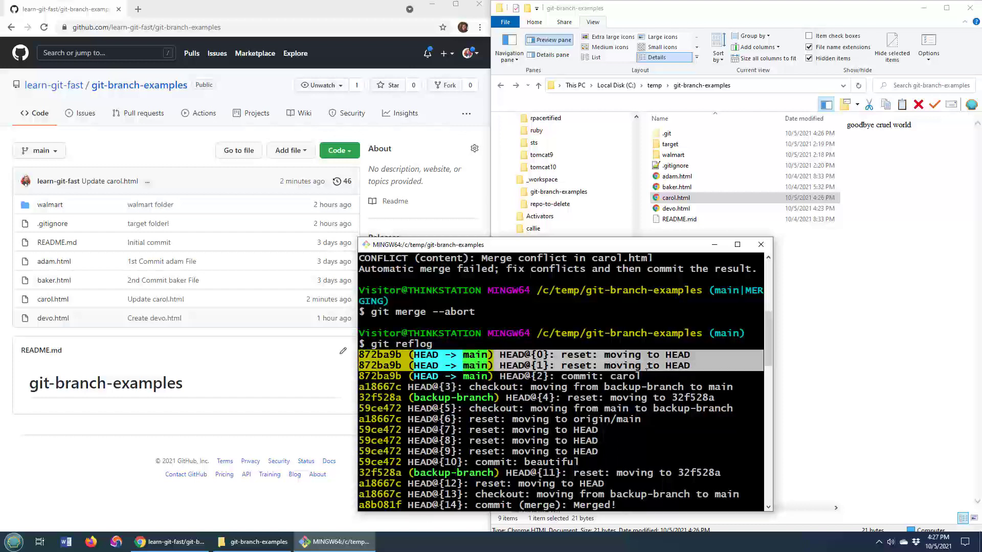